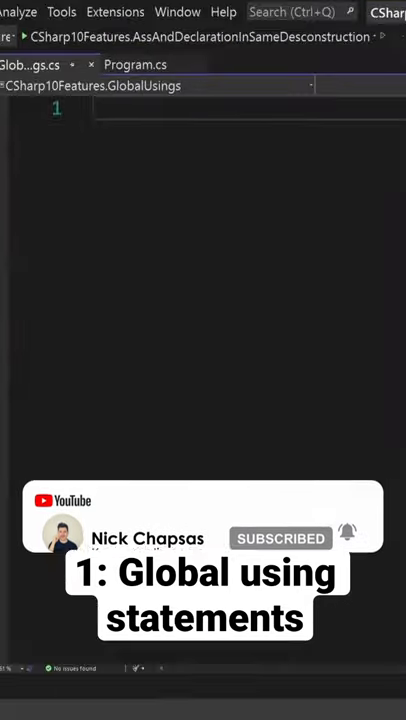
{"action": "type", "text": "global using System.Text.Json;"}
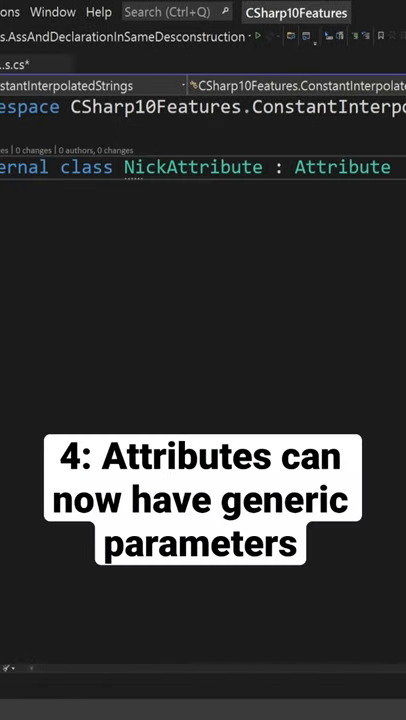
{"action": "type", "text": "<T>"}
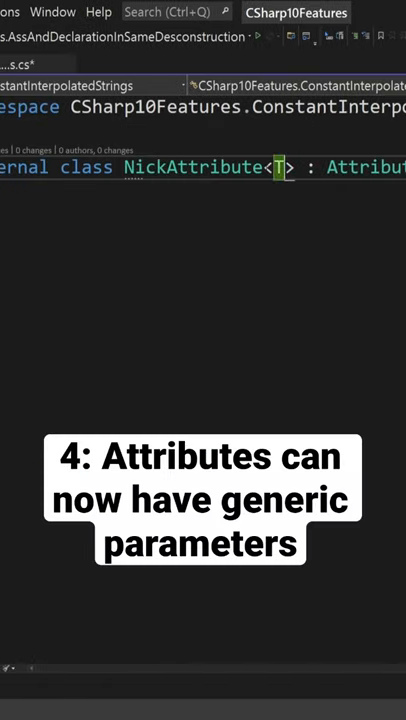